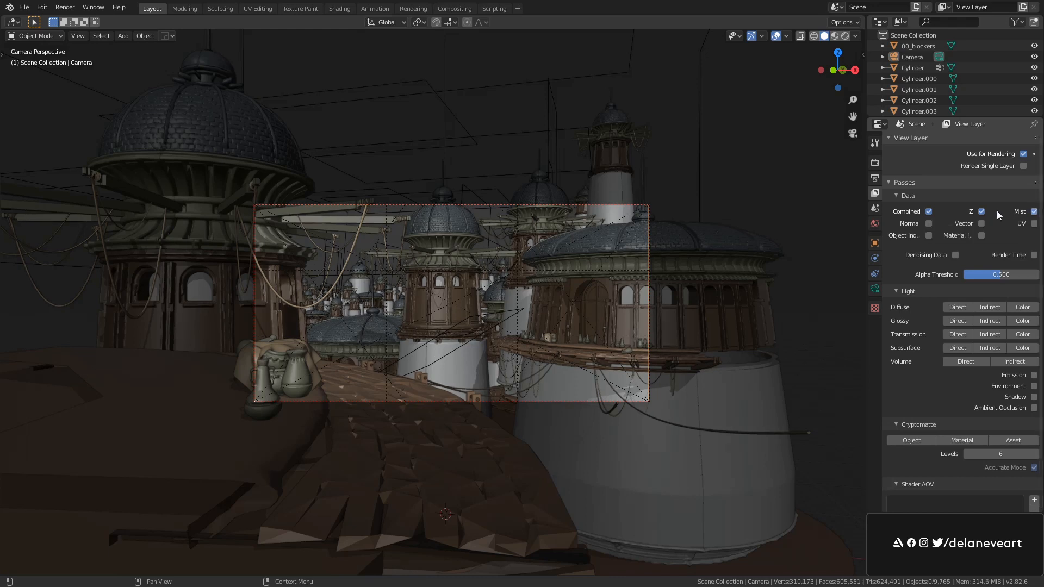
pyautogui.moveTo(558, 261)
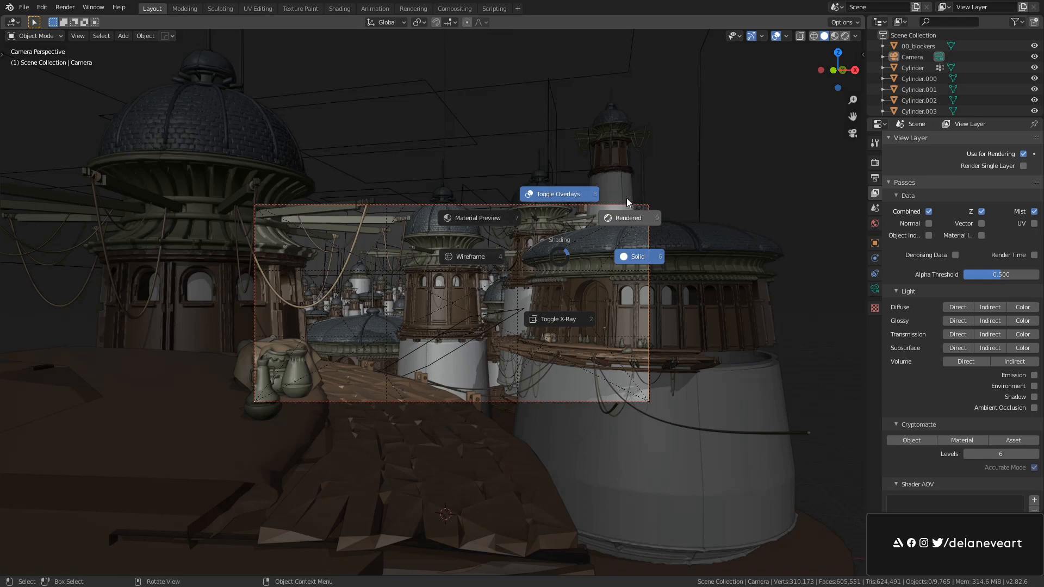
# Set the viewport shading Render Pass to Mist for a grayscale depth preview
pyautogui.click(855, 36)
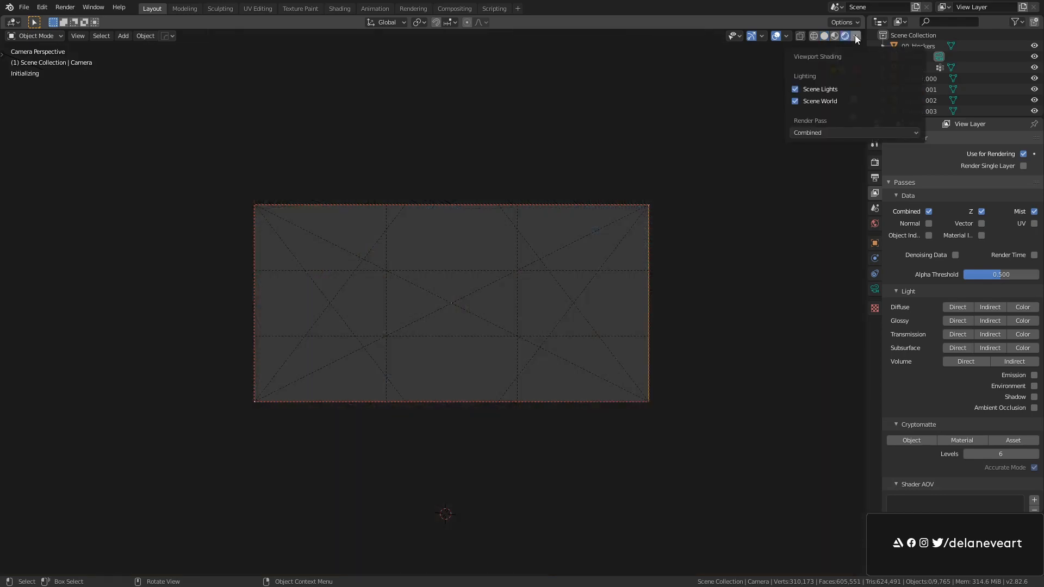
pyautogui.click(854, 36)
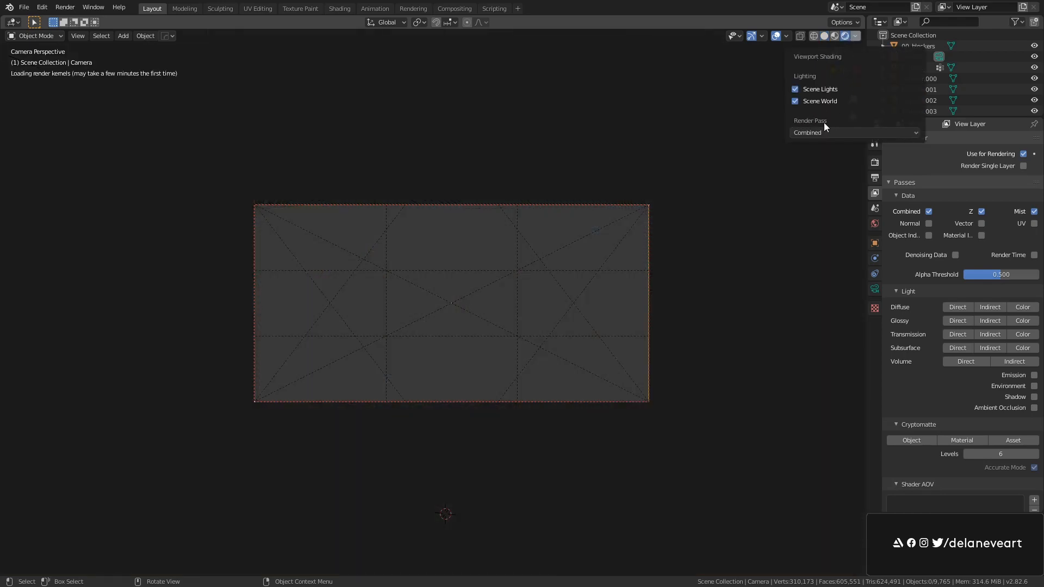
pyautogui.click(854, 131)
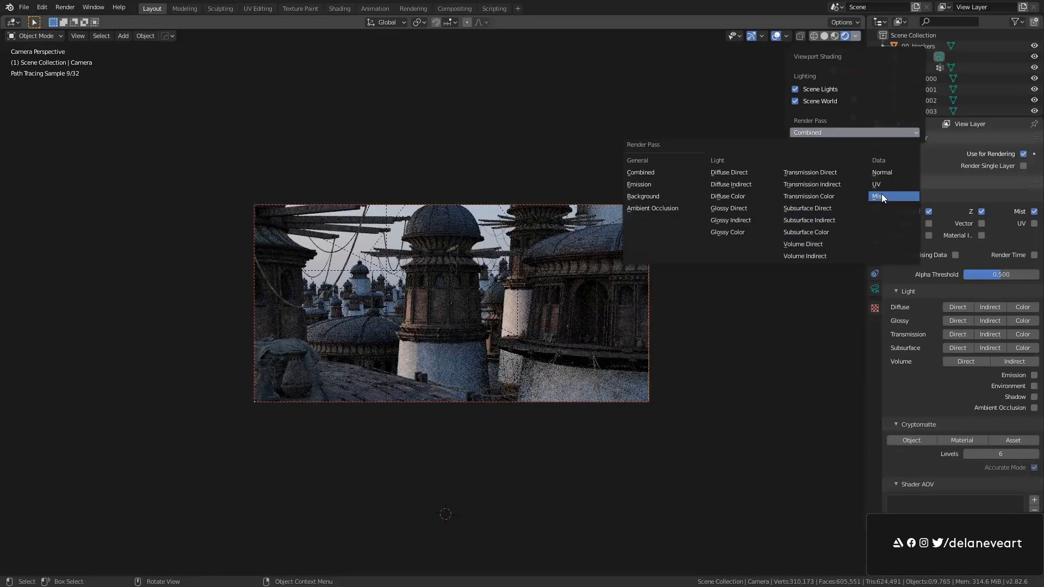
pyautogui.click(879, 196)
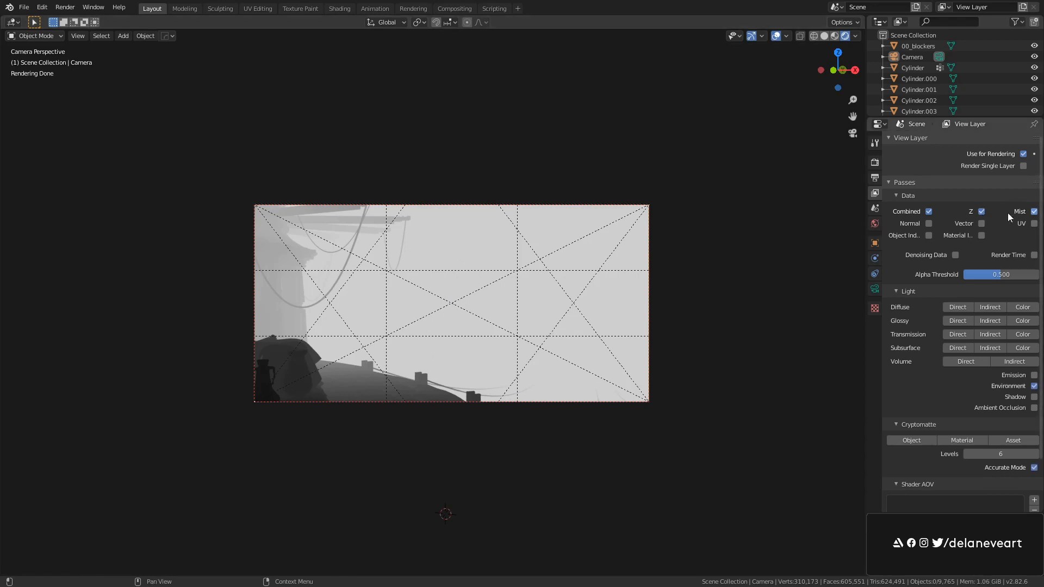
# Expand the World's Mist Pass panel and set Start 5 m, Depth 25 m
pyautogui.click(875, 223)
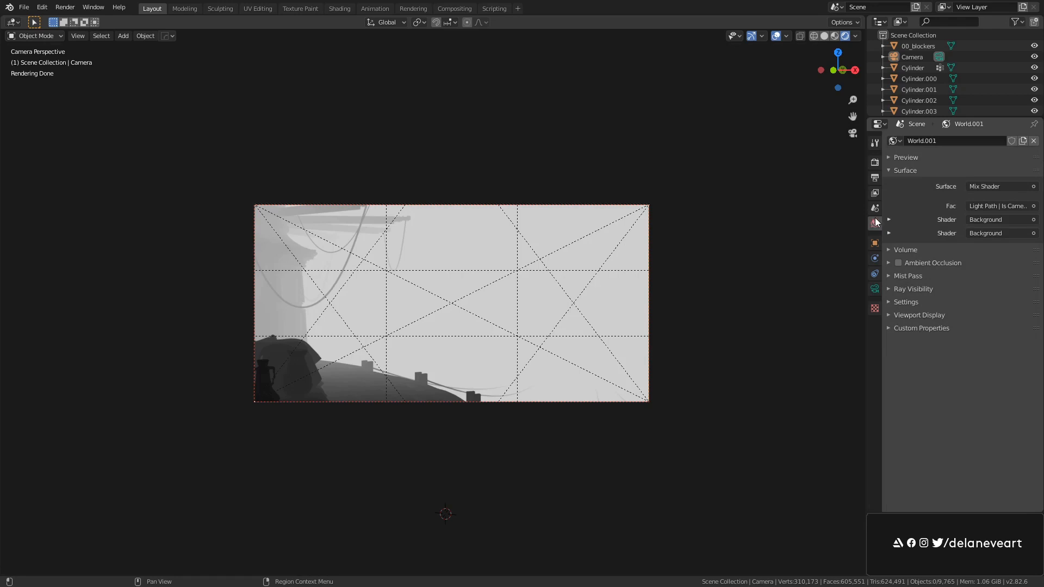
pyautogui.moveTo(913, 279)
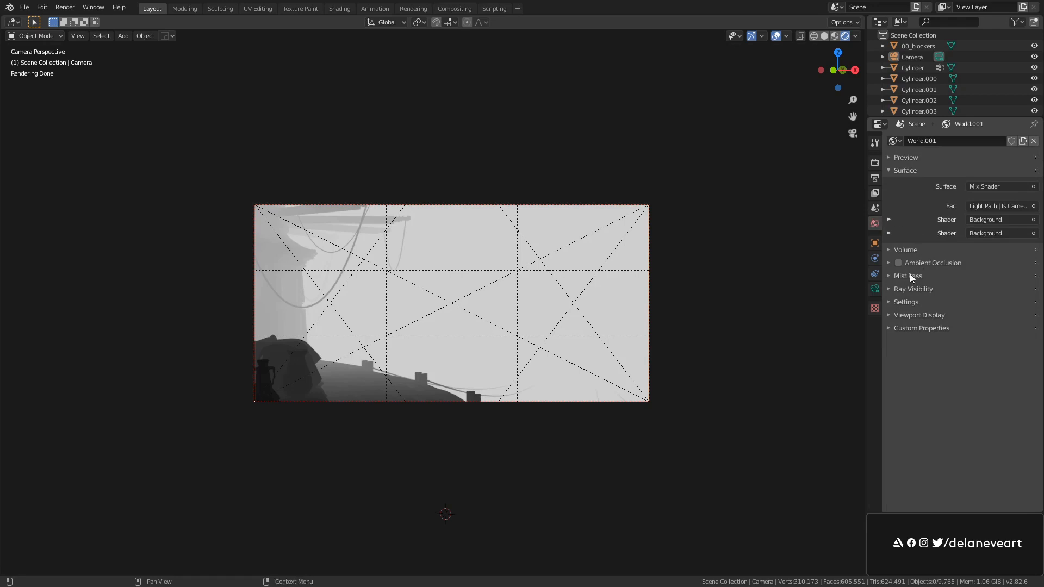
pyautogui.click(908, 276)
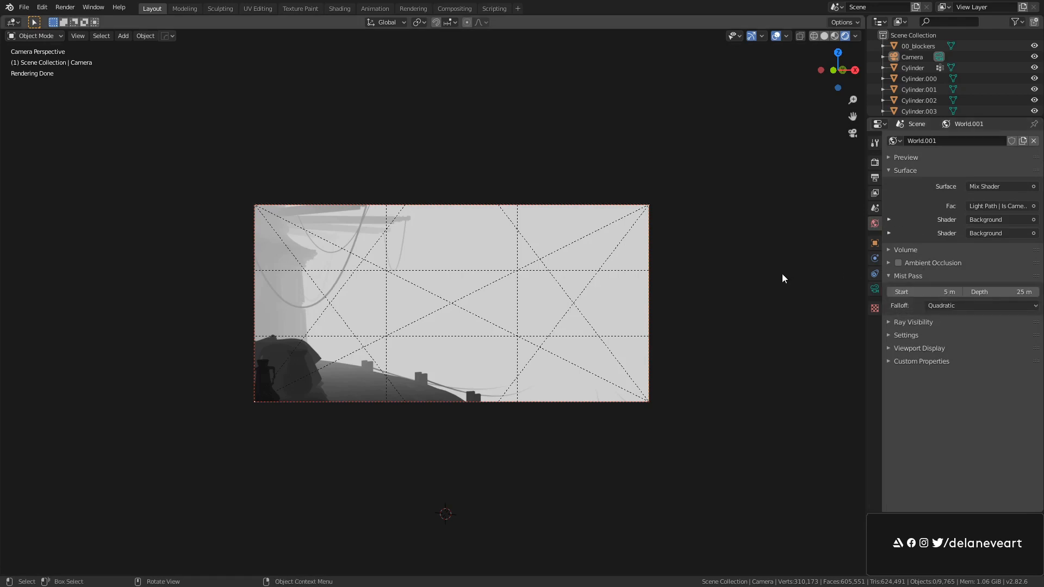
pyautogui.moveTo(554, 237)
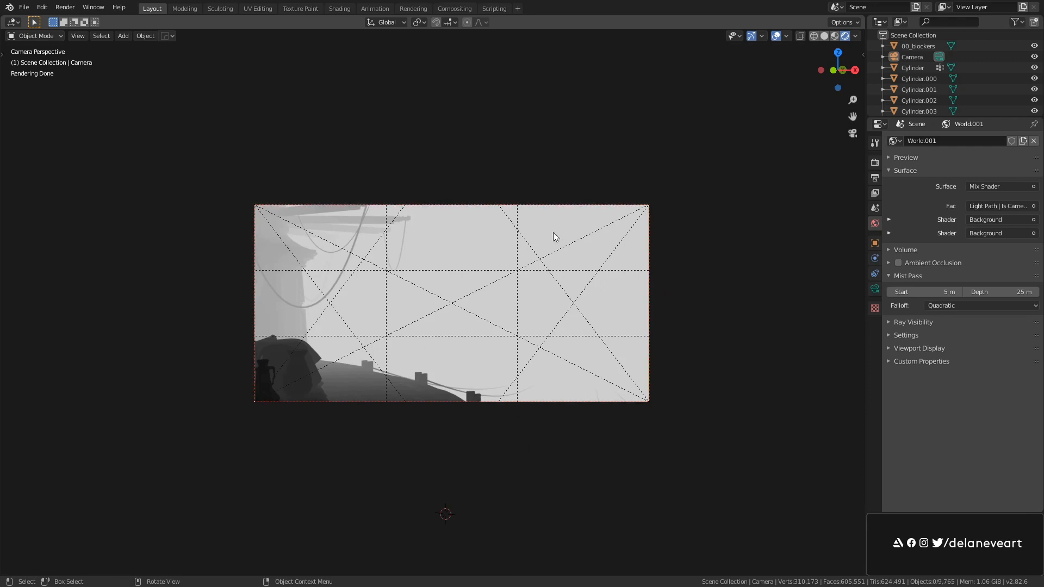
pyautogui.moveTo(919, 311)
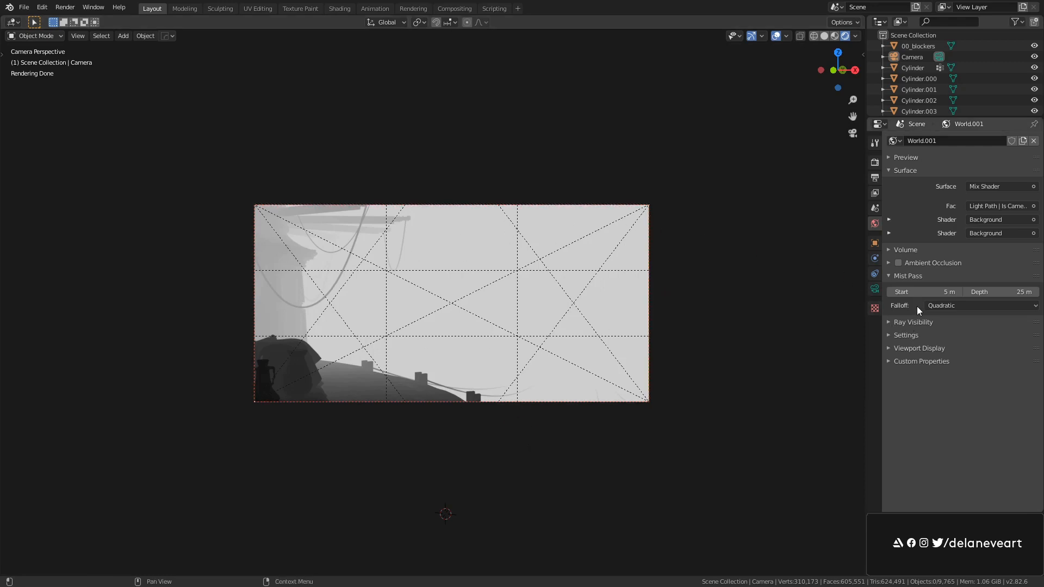
pyautogui.moveTo(598, 394)
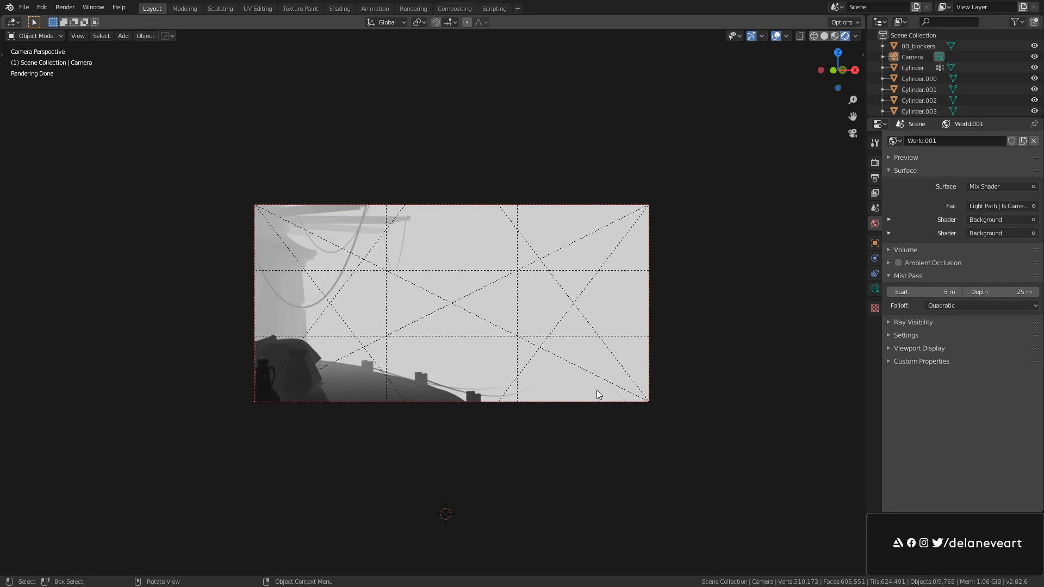
pyautogui.moveTo(944, 273)
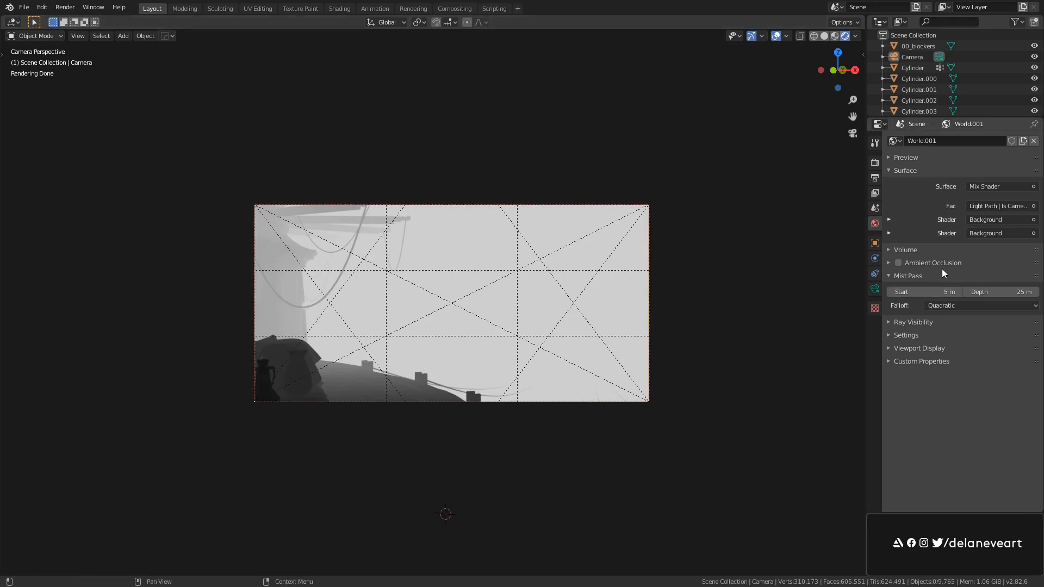
pyautogui.moveTo(987, 288)
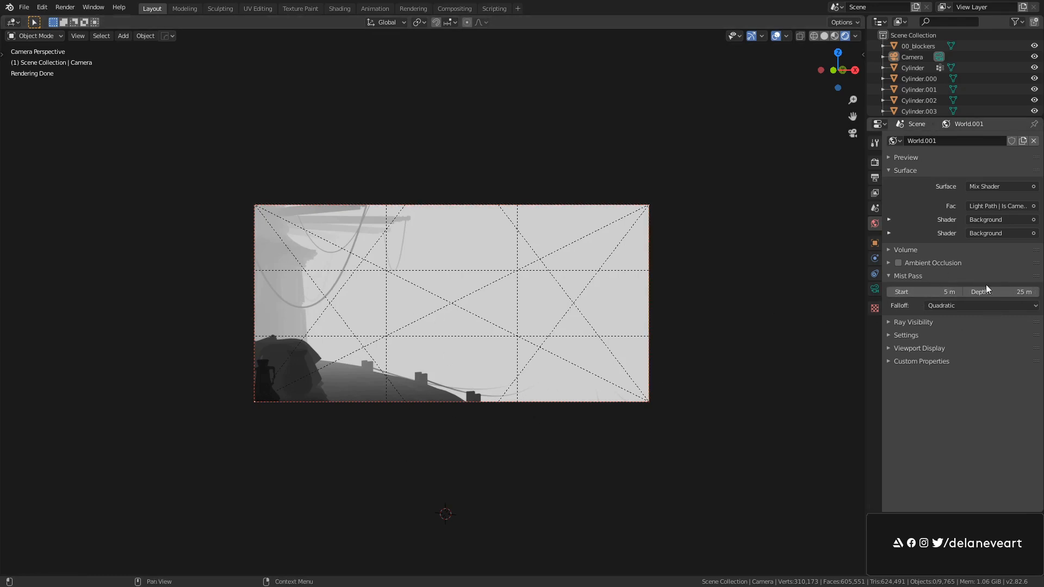
pyautogui.moveTo(433, 331)
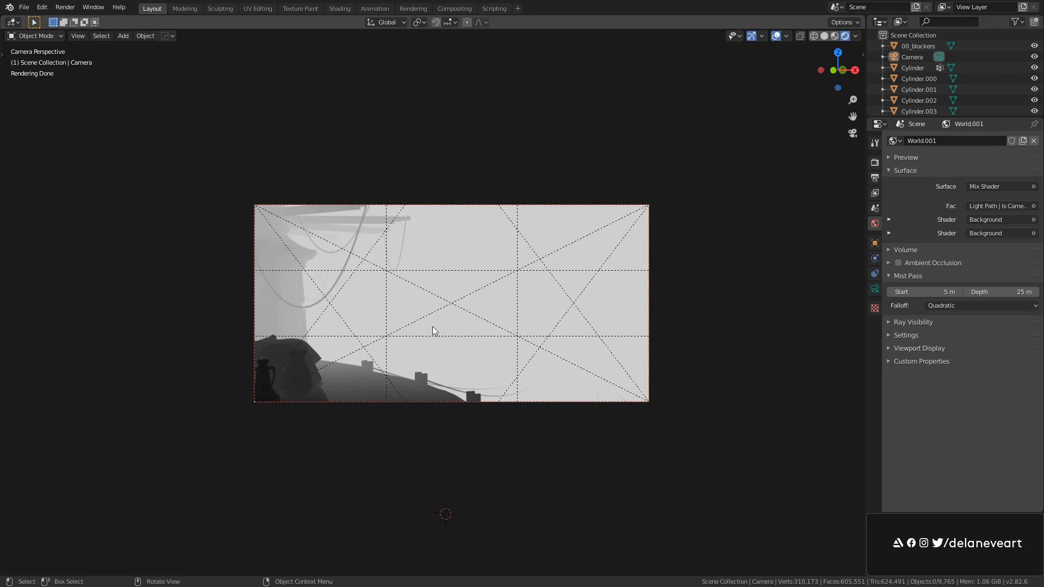
pyautogui.moveTo(924, 292)
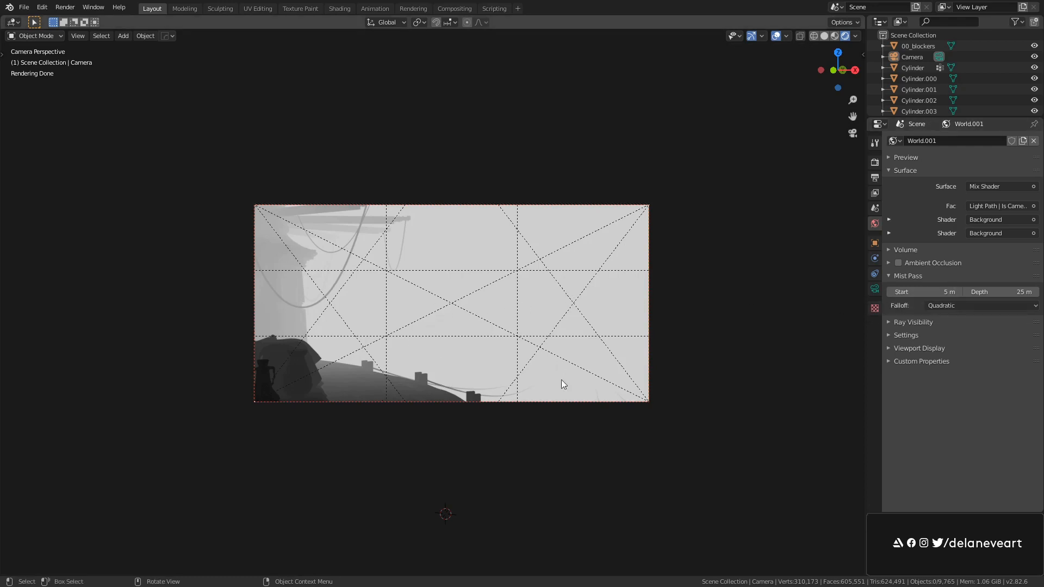
pyautogui.moveTo(421, 402)
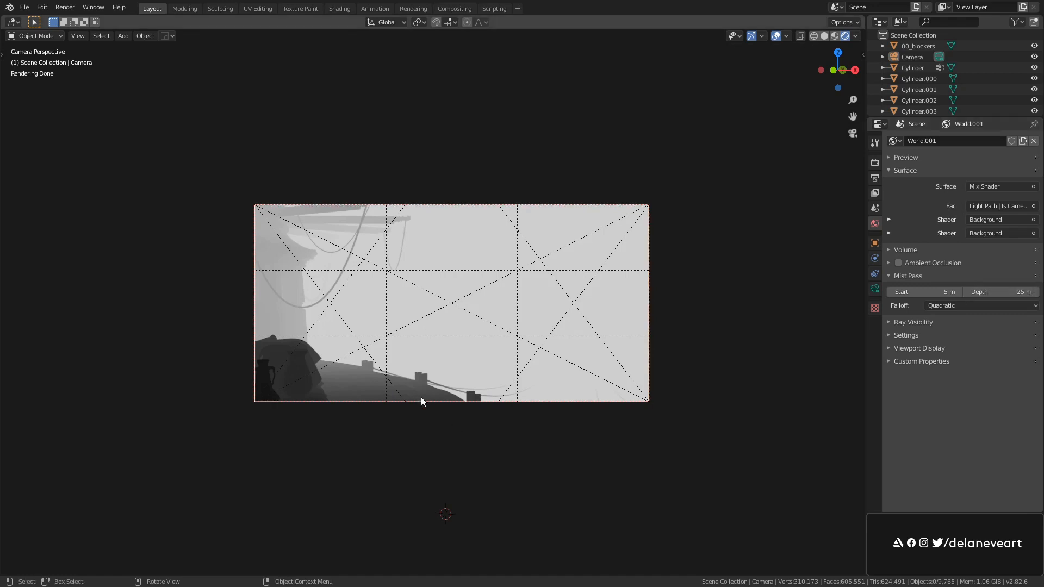
pyautogui.moveTo(425, 301)
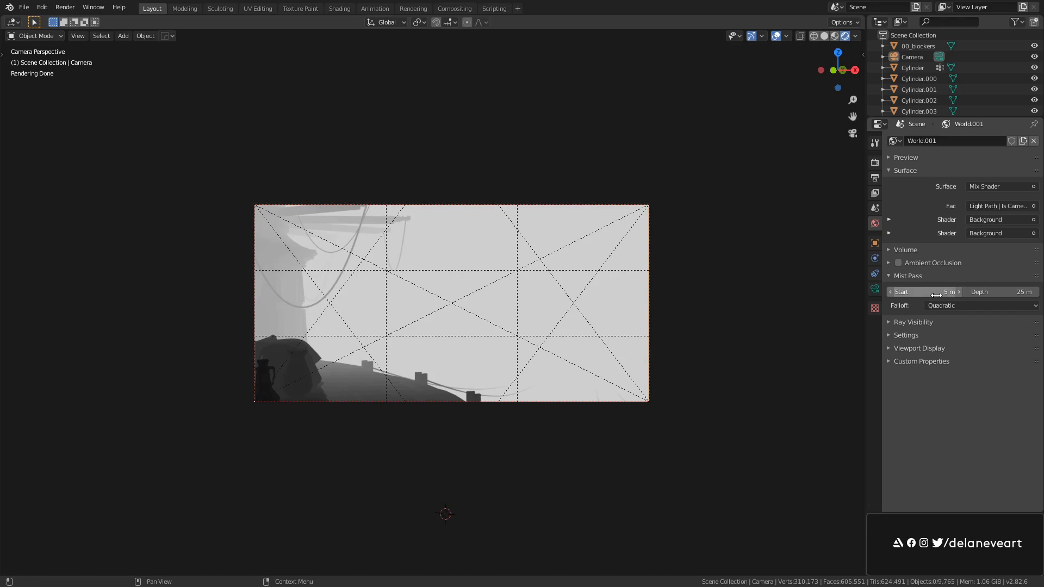
pyautogui.moveTo(904, 309)
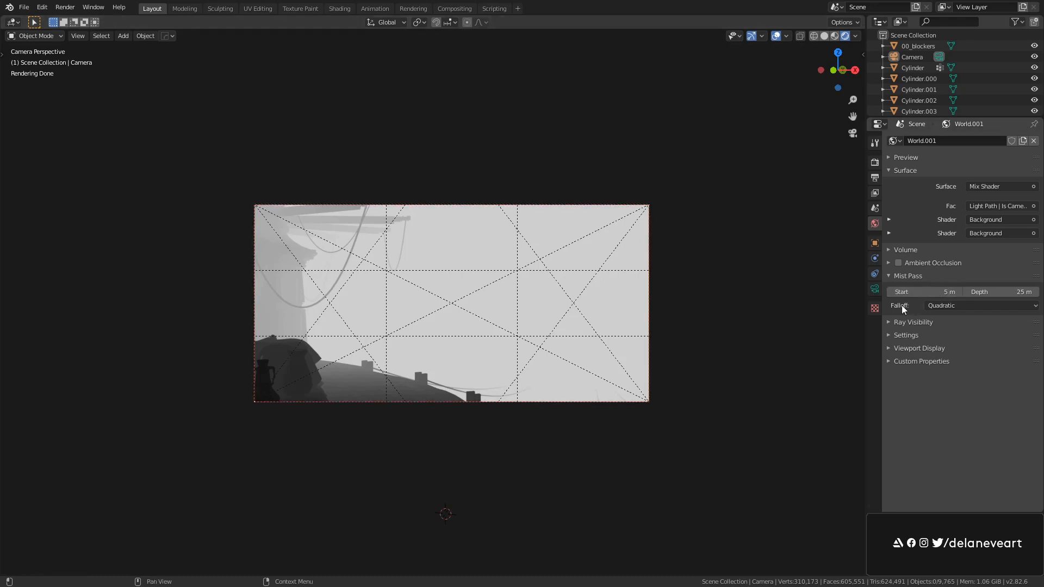
pyautogui.moveTo(983, 285)
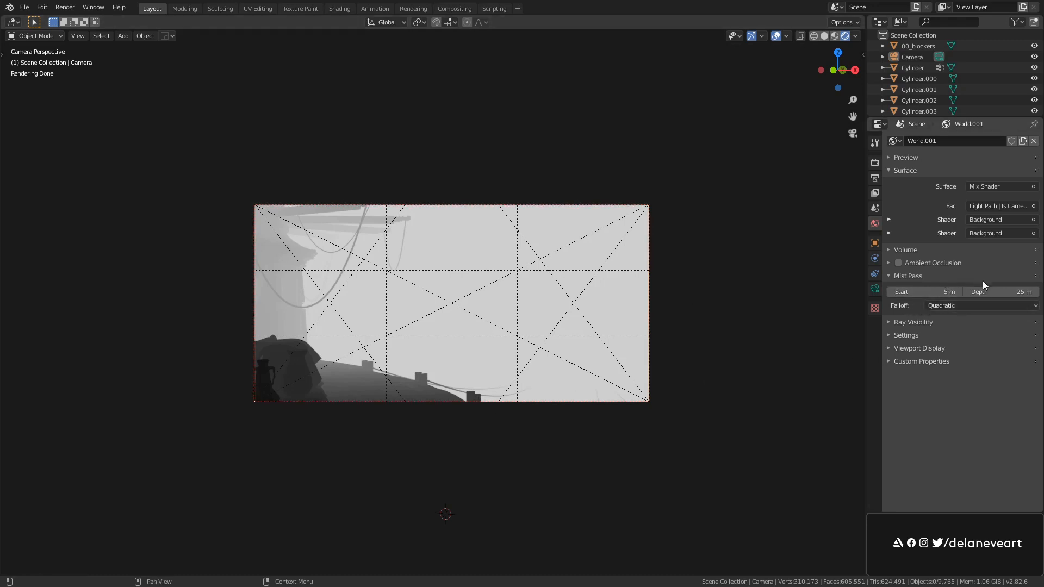
pyautogui.moveTo(924, 291)
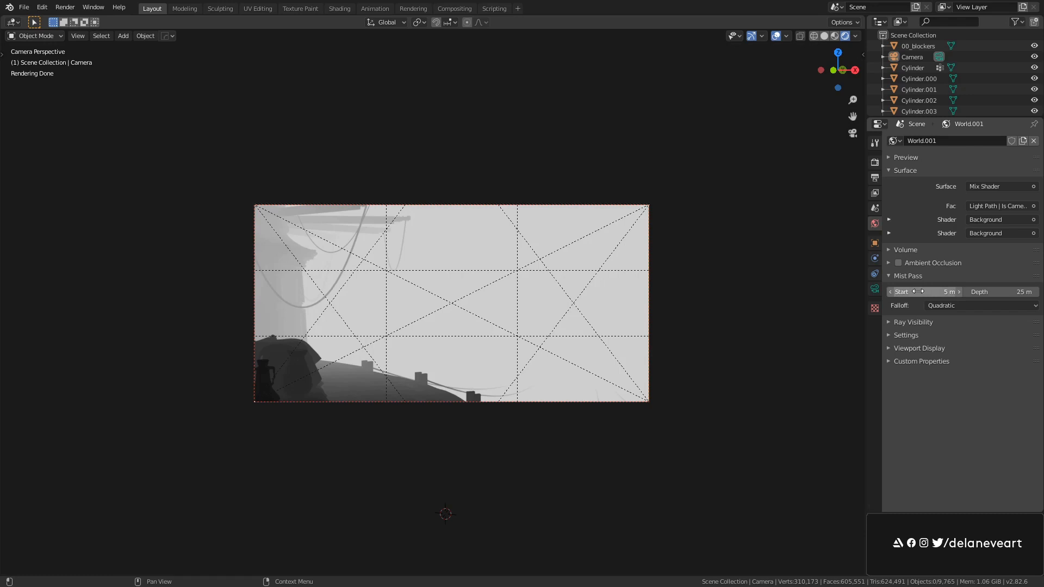
# Switch the Mist Pass Falloff dropdown to Linear
pyautogui.click(978, 306)
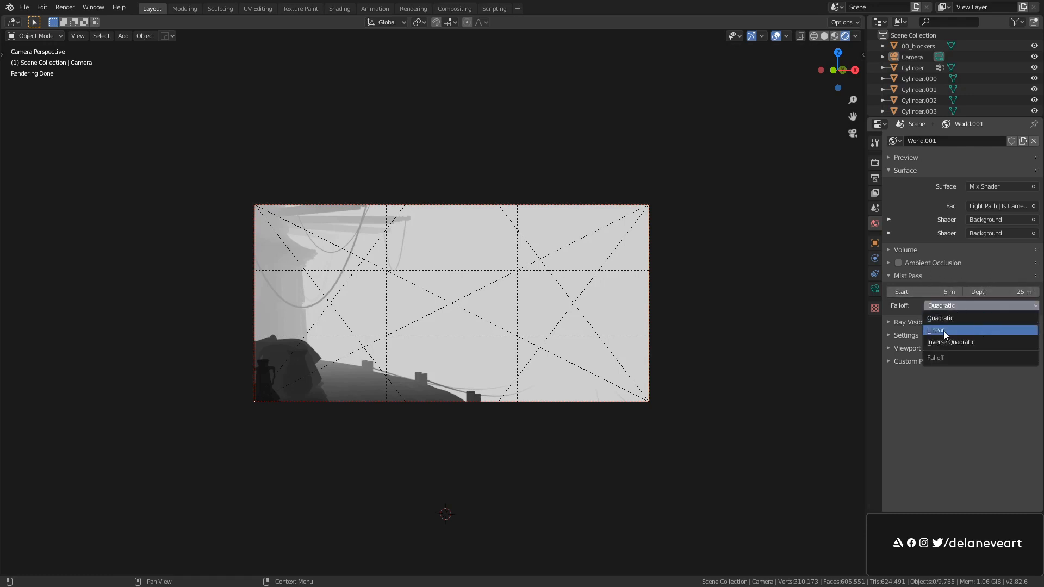
pyautogui.click(935, 330)
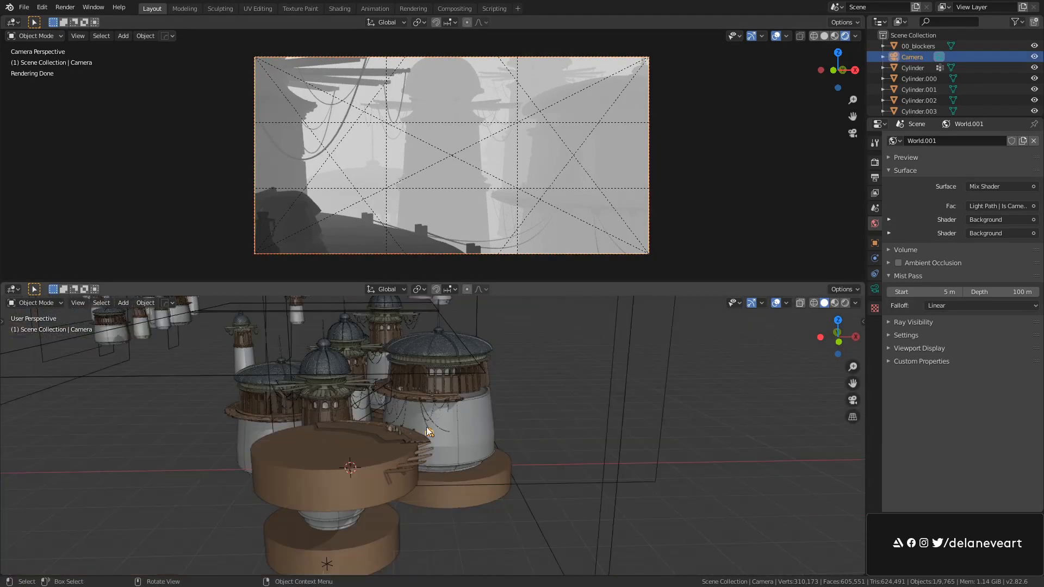
pyautogui.moveTo(875, 291)
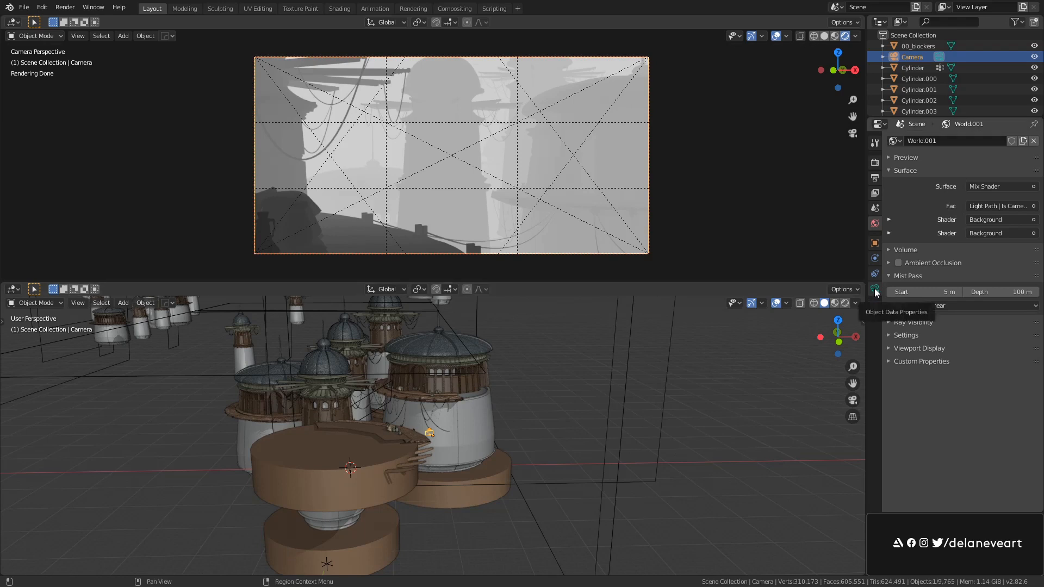
# Enable Mist in the Camera's Object Data Viewport Display settings
pyautogui.click(874, 288)
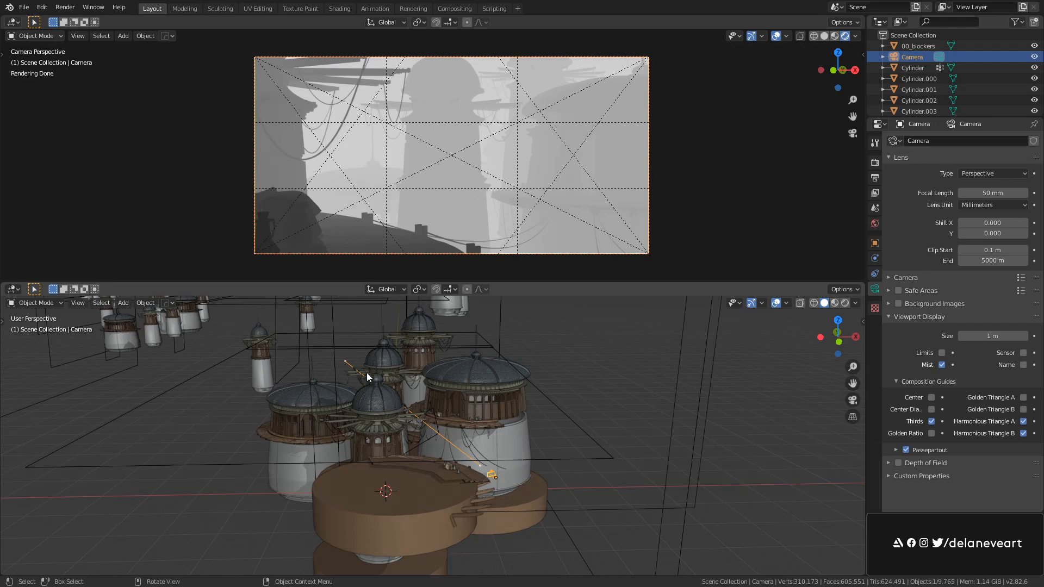
pyautogui.moveTo(760, 341)
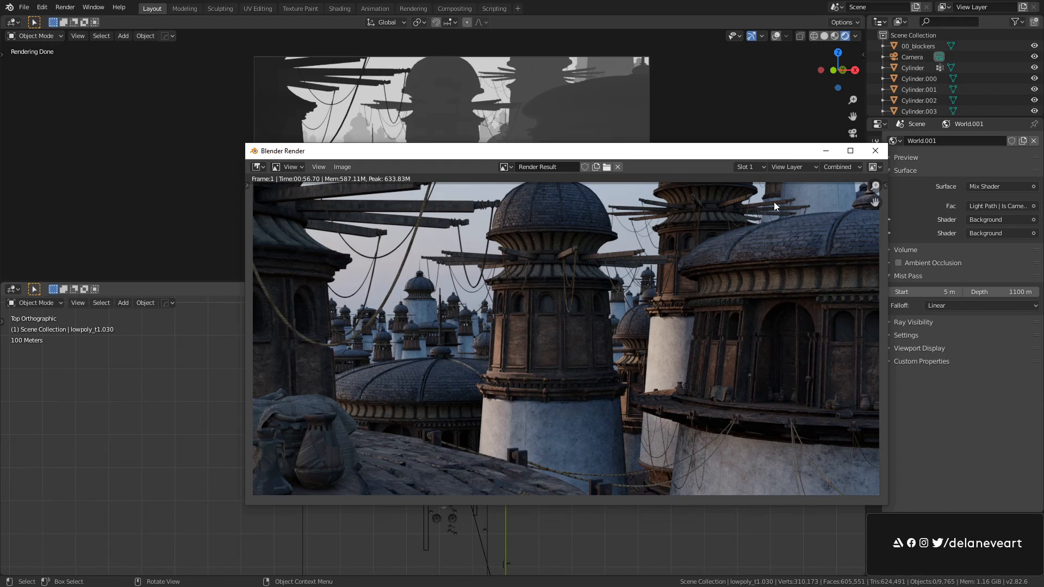
# Show the Mist pass in the render window's pass dropdown
pyautogui.click(839, 166)
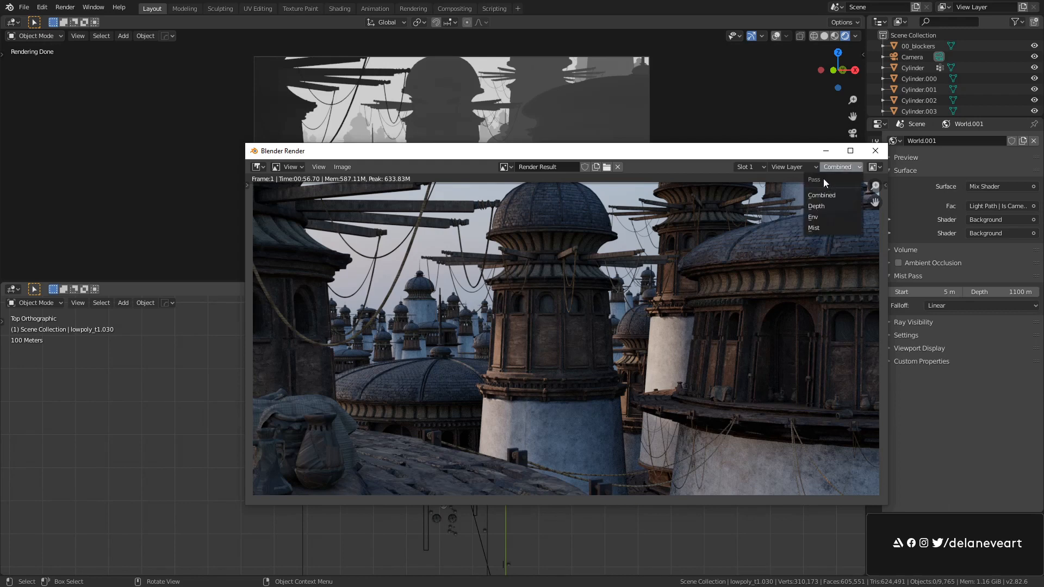
pyautogui.click(813, 228)
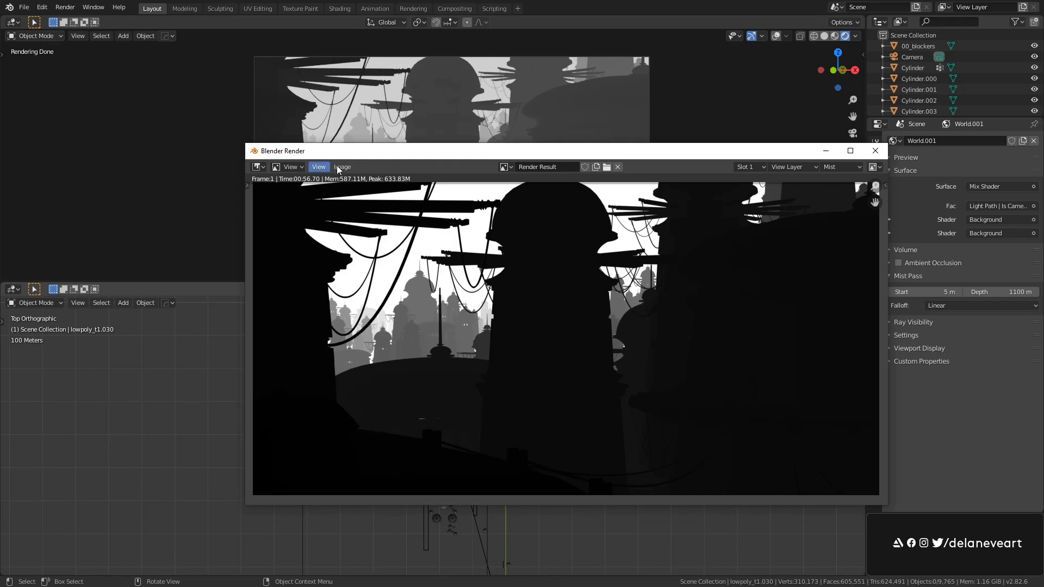
pyautogui.click(341, 167)
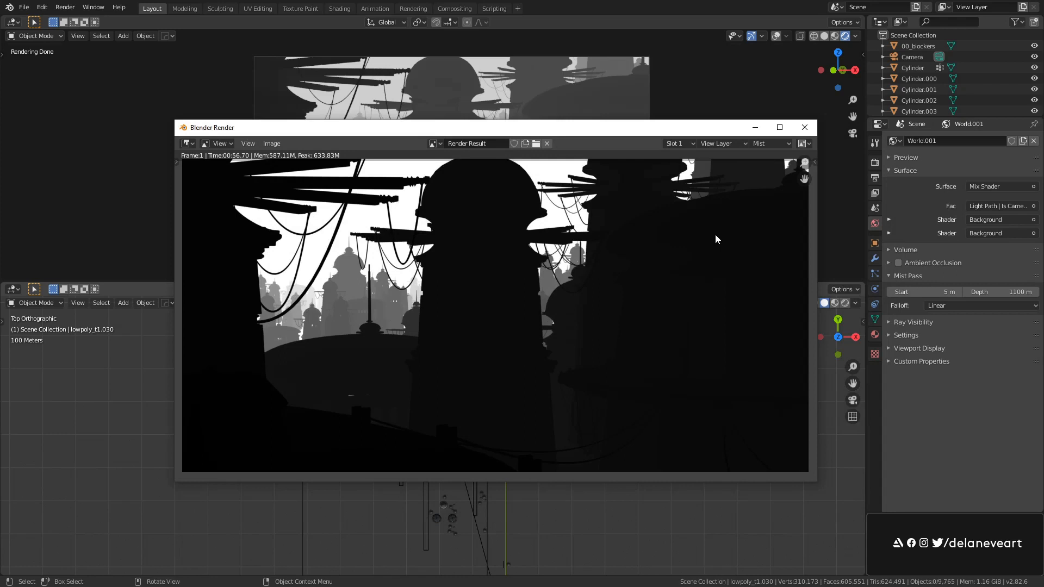
pyautogui.moveTo(743, 211)
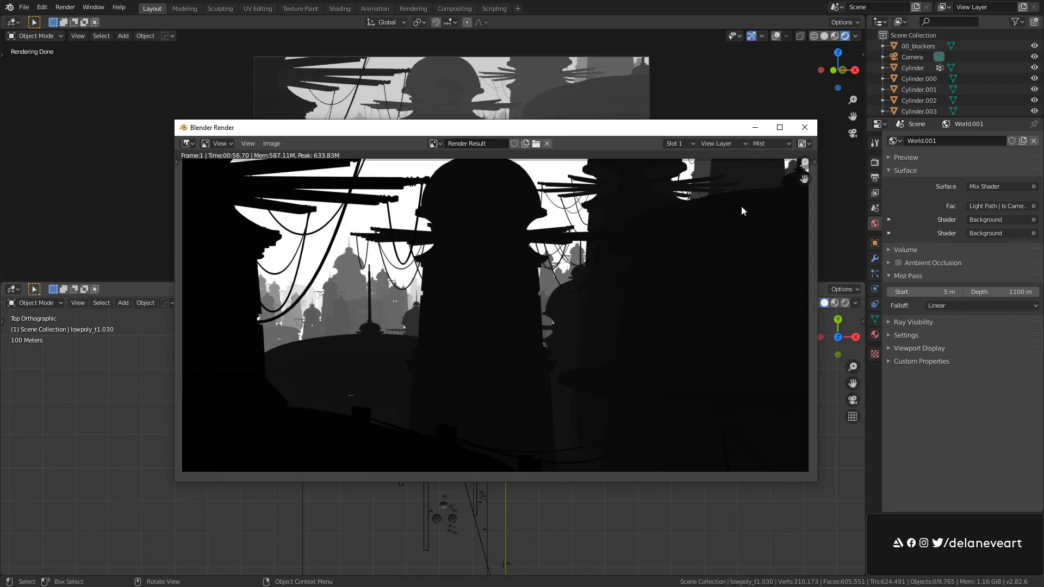
pyautogui.moveTo(500, 297)
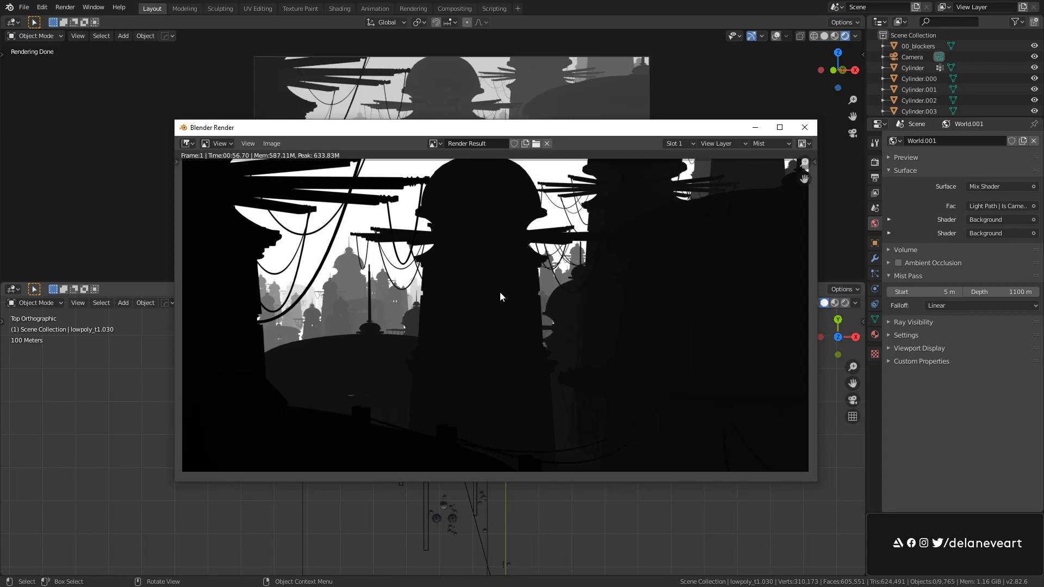
pyautogui.moveTo(763, 198)
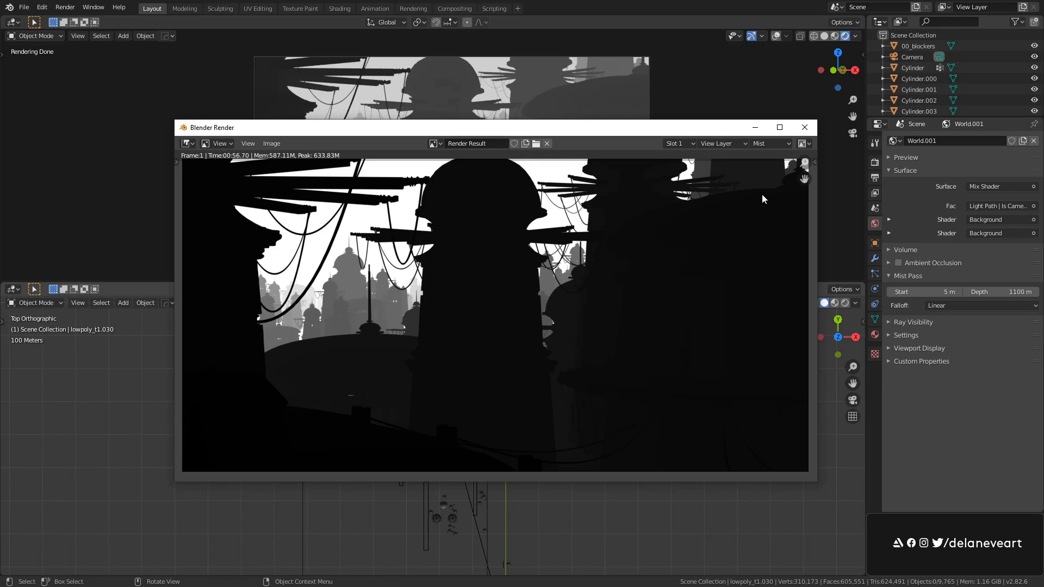
pyautogui.click(804, 143)
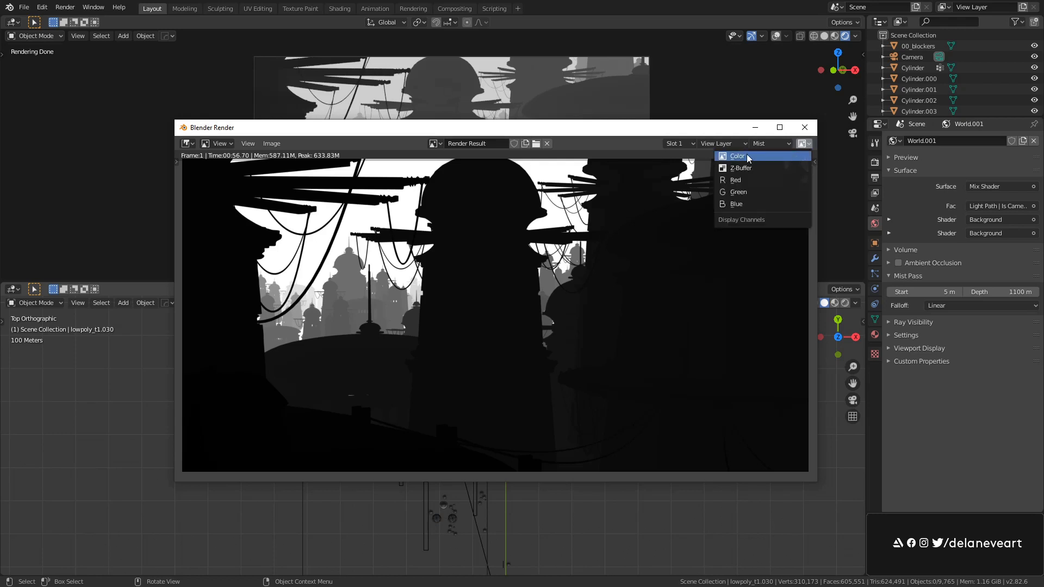